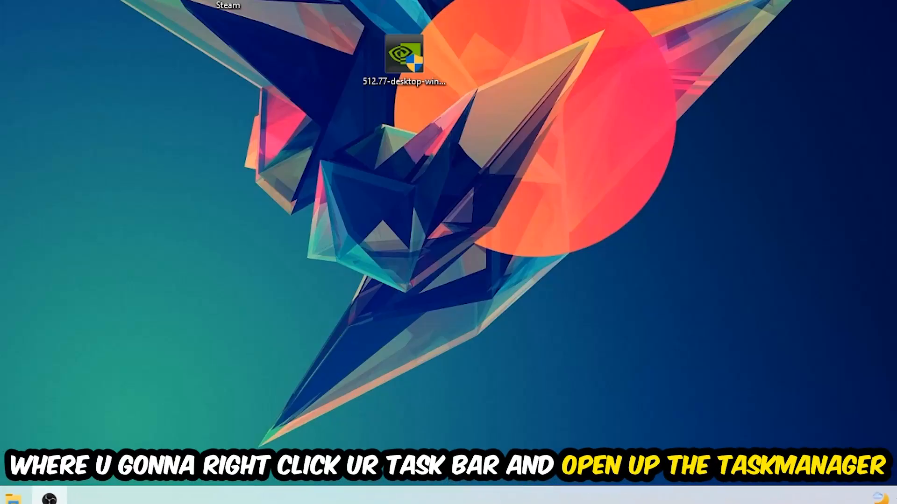
mouse_move(366, 425)
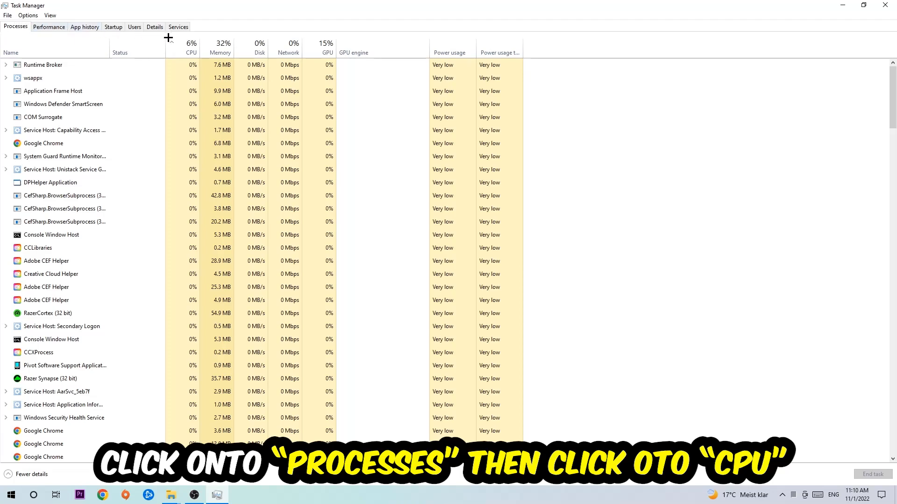
Step: Sort Task Manager processes by CPU usage to spot heavy tasks
click(191, 46)
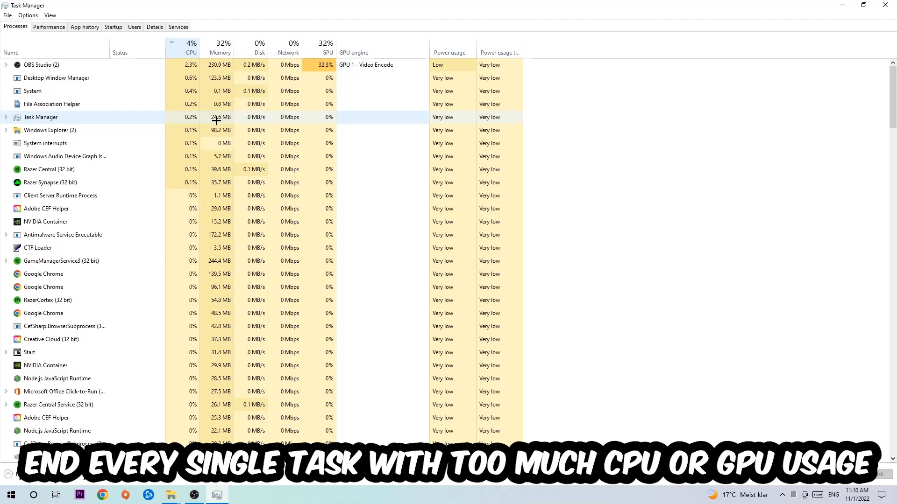
click(327, 46)
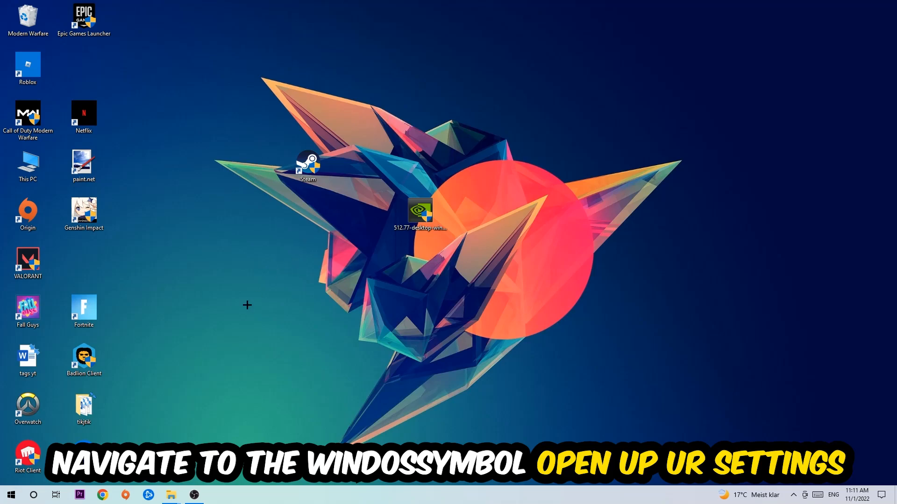
Step: Bring up Windows Settings from the Start menu
click(10, 494)
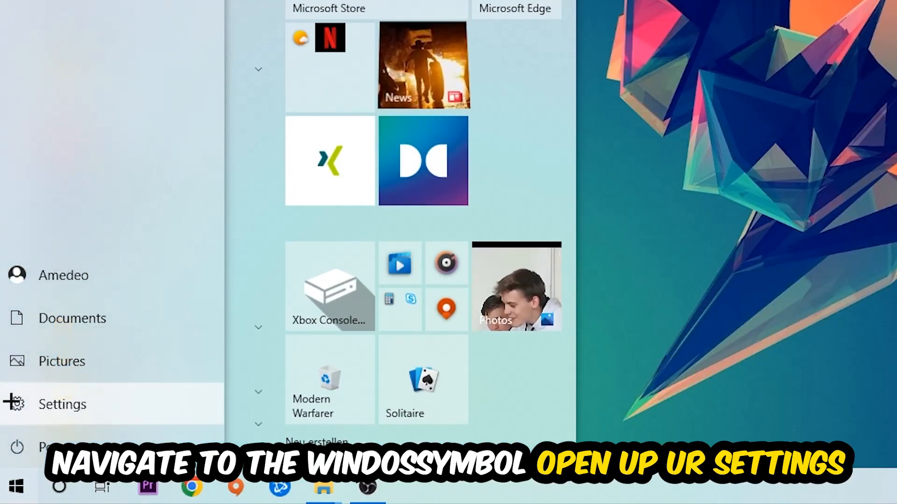
click(62, 404)
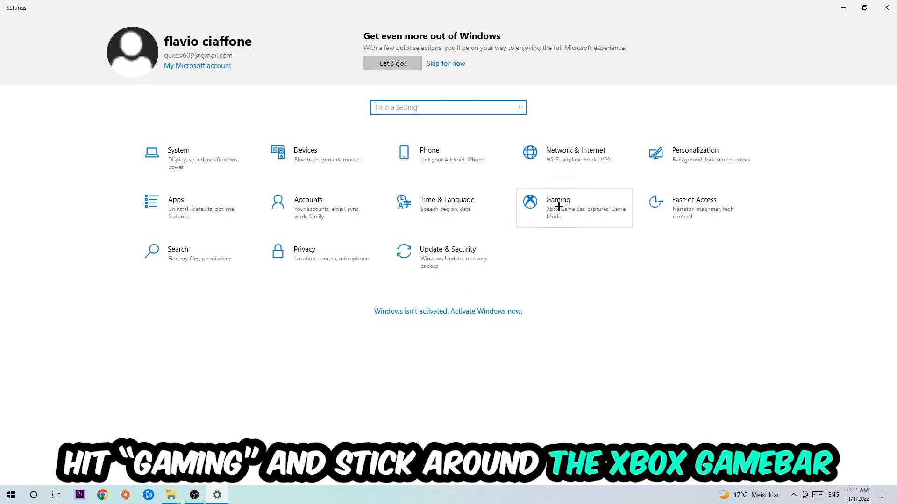
Step: Go to Gaming, leave Xbox Game Bar off, and move to the Captures page
click(558, 207)
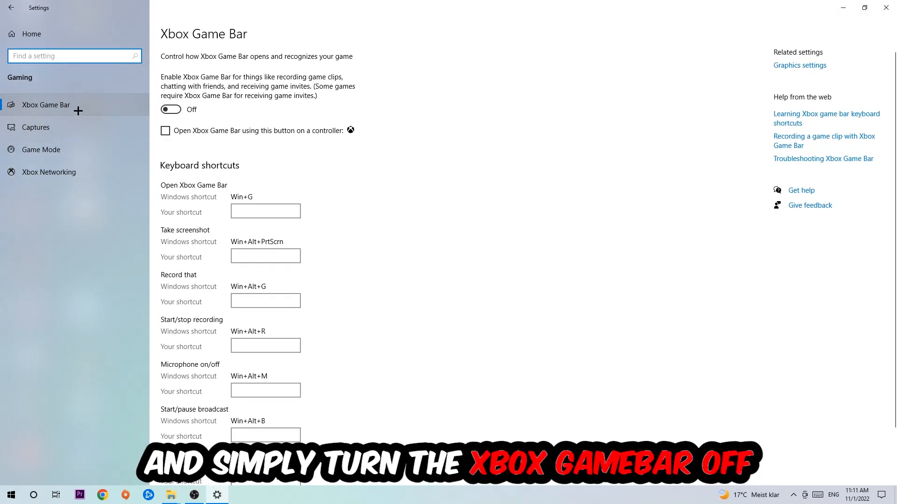
mouse_move(265, 119)
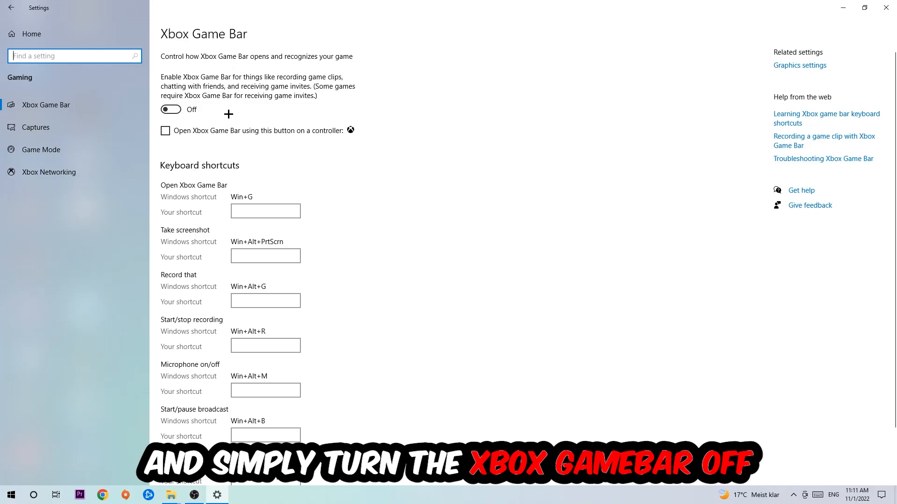
click(35, 127)
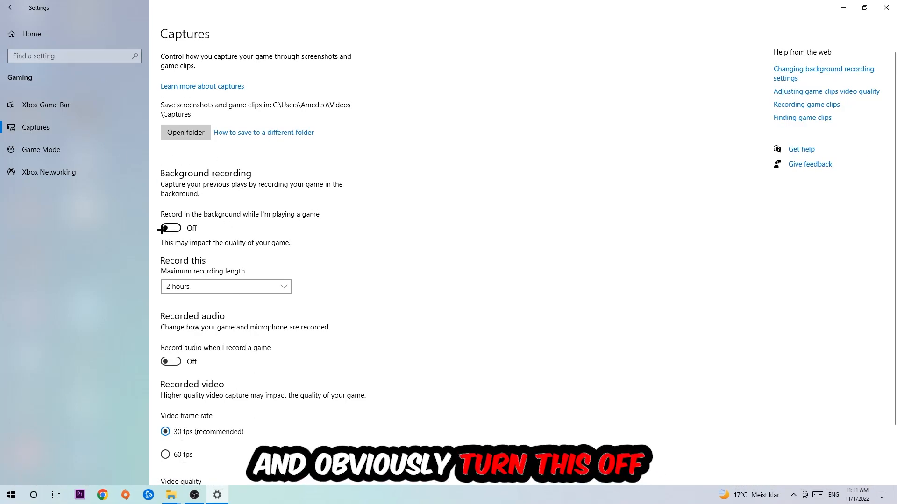
Step: Keep background recording off and bring up Game Mode, left on
click(40, 149)
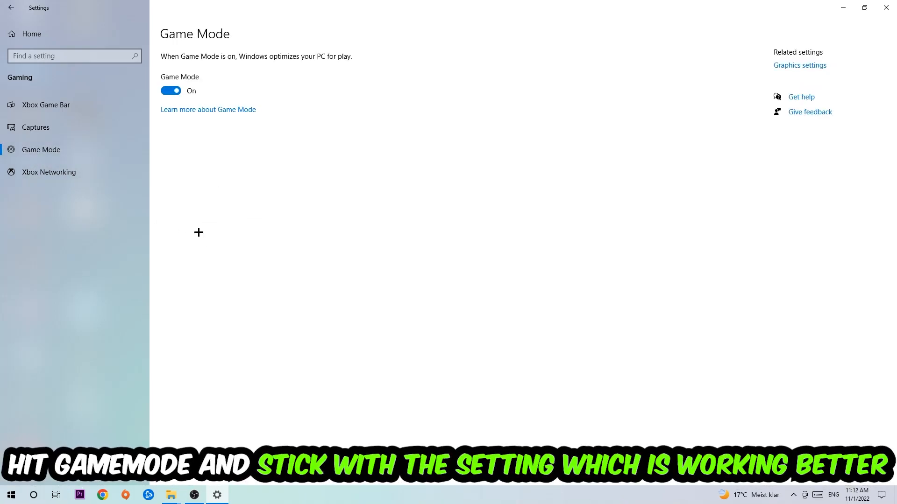
mouse_move(206, 218)
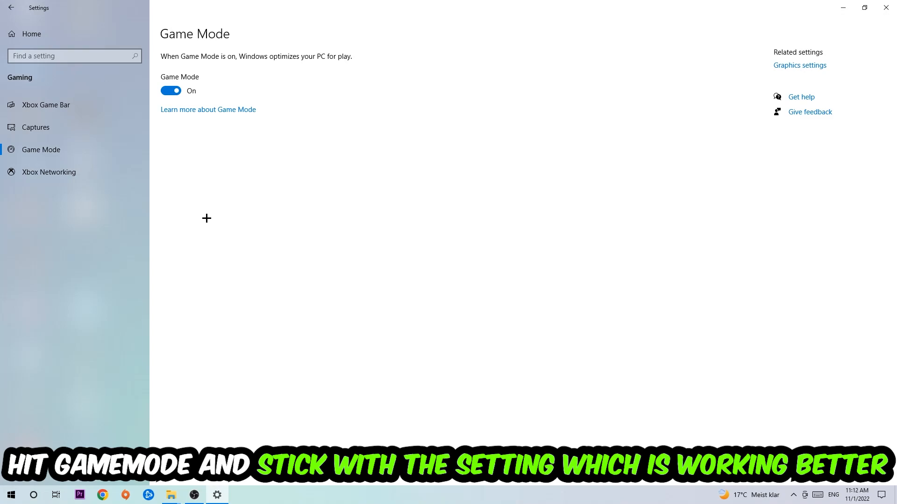
mouse_move(194, 157)
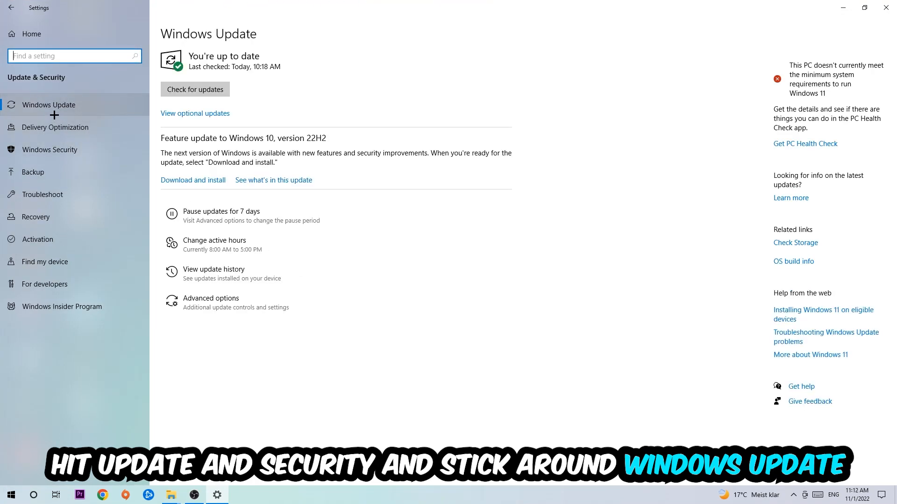
mouse_move(109, 97)
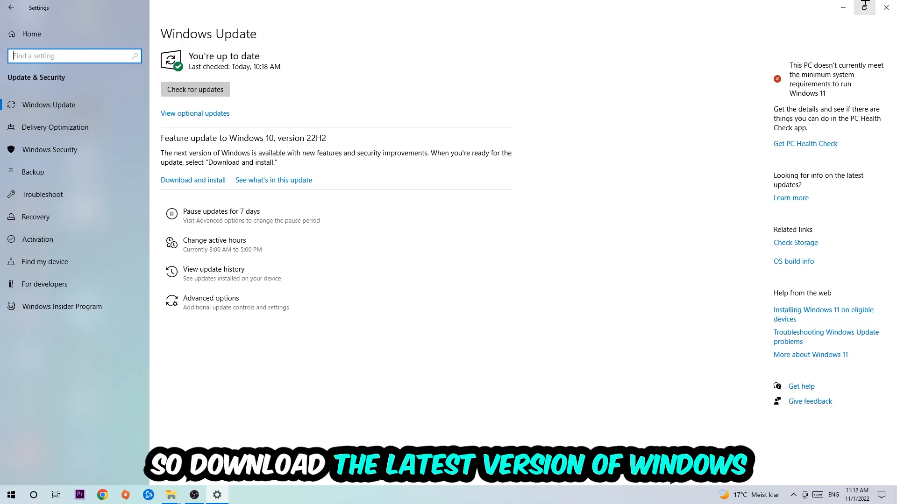
Step: Close Settings after Windows Update reports the PC is up to date
click(886, 7)
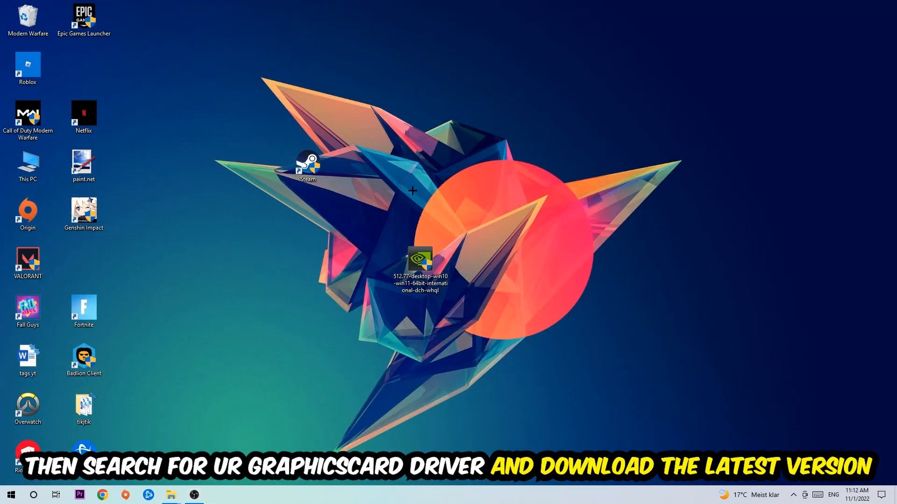
mouse_move(408, 178)
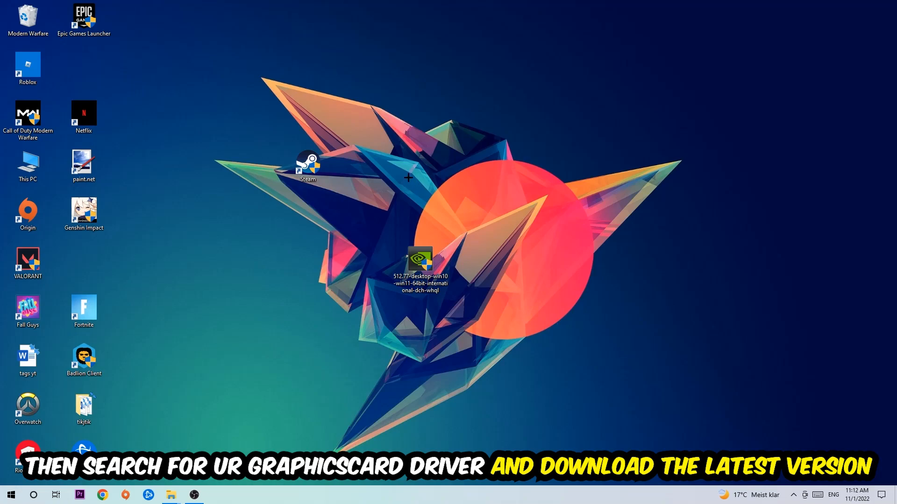
mouse_move(354, 168)
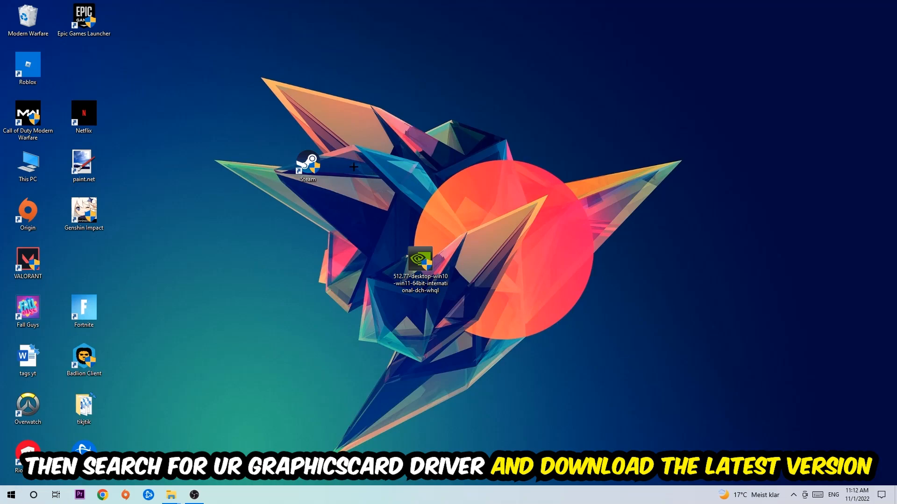